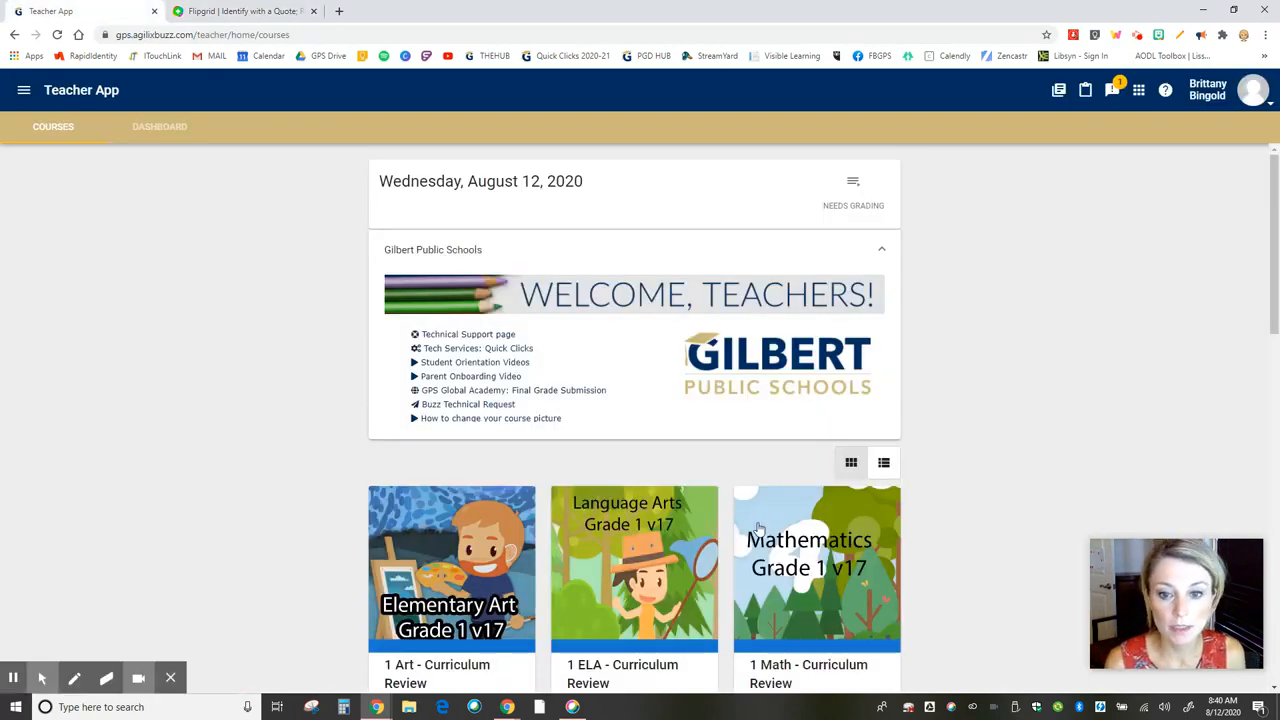
Snap the Flipgrid 'Quote and Author' topic window to the right half of the screen.
{"action": "left_click", "coordinate": [244, 12]}
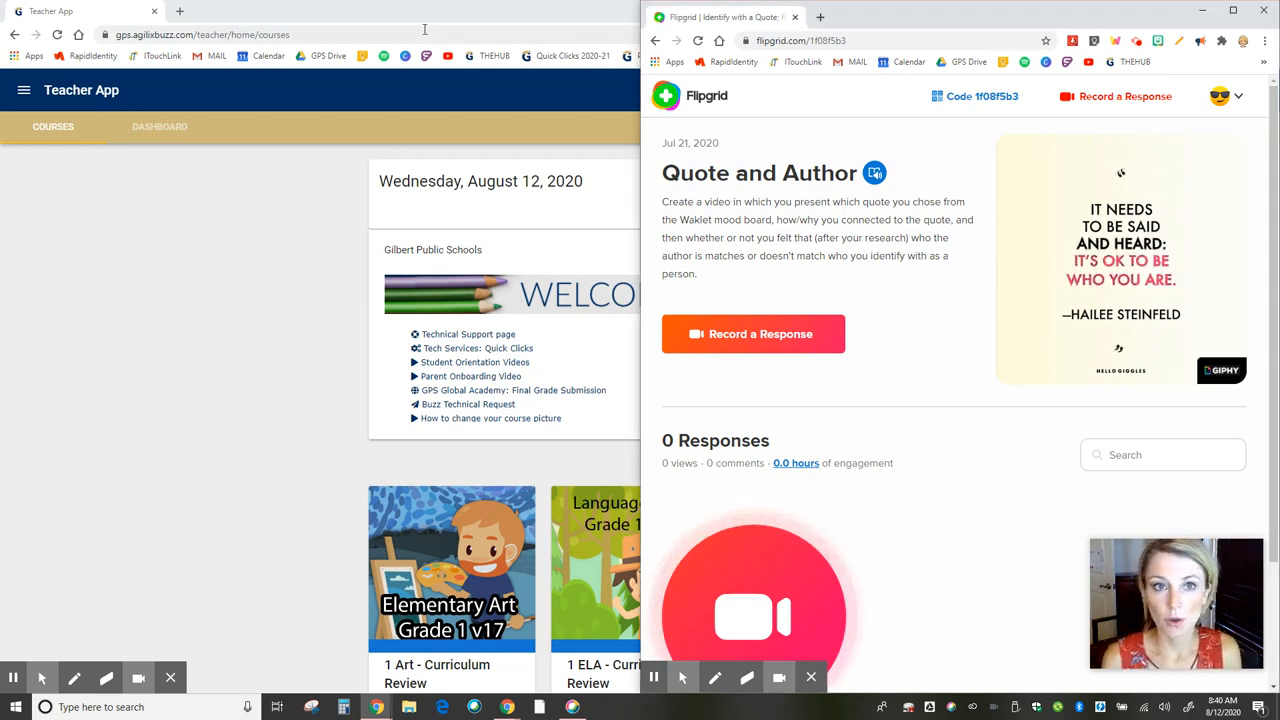
Restore the Teacher App window from full screen and place it beside the Flipgrid window.
{"action": "left_click", "coordinate": [1264, 10]}
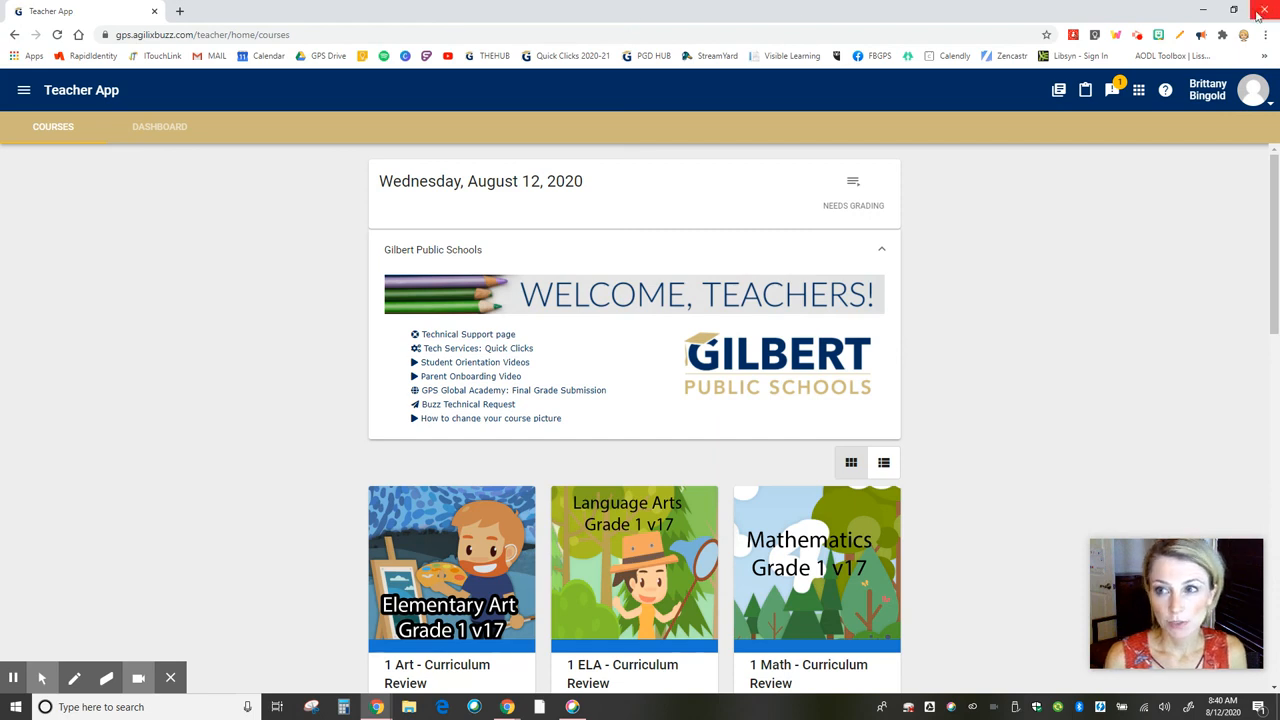
{"action": "mouse_move", "coordinate": [1234, 12]}
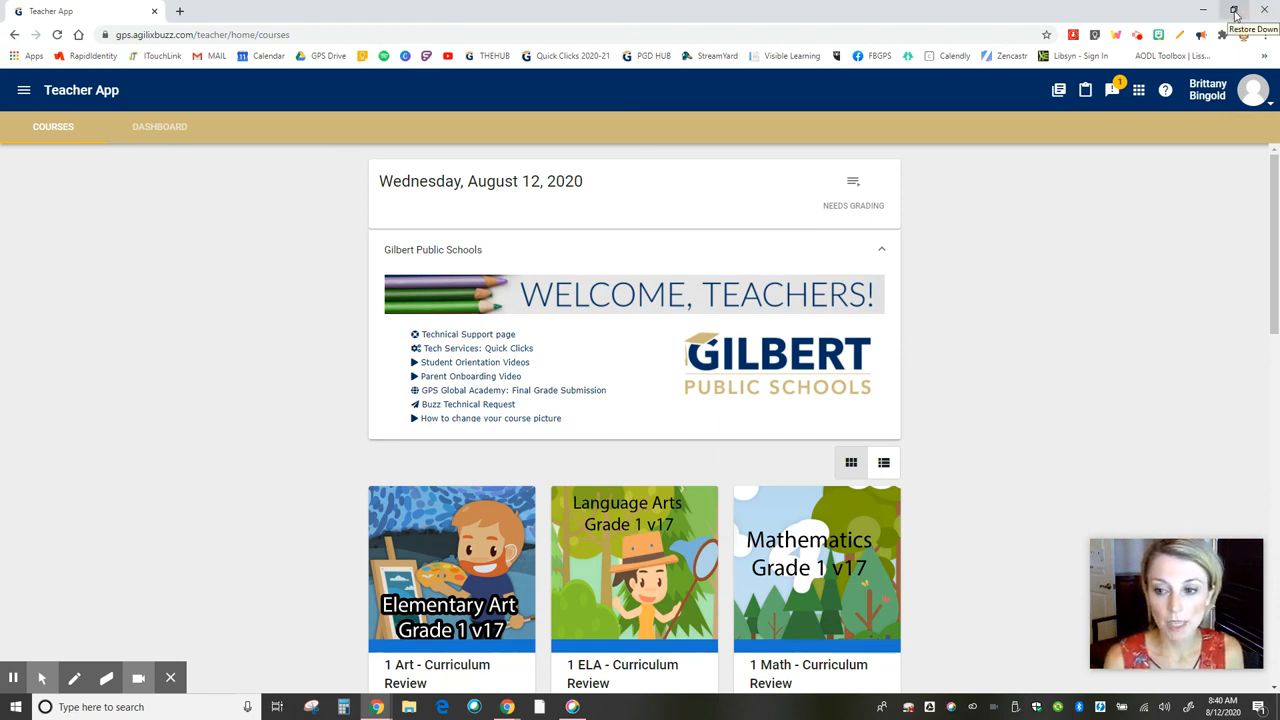
{"action": "left_click", "coordinate": [1234, 12]}
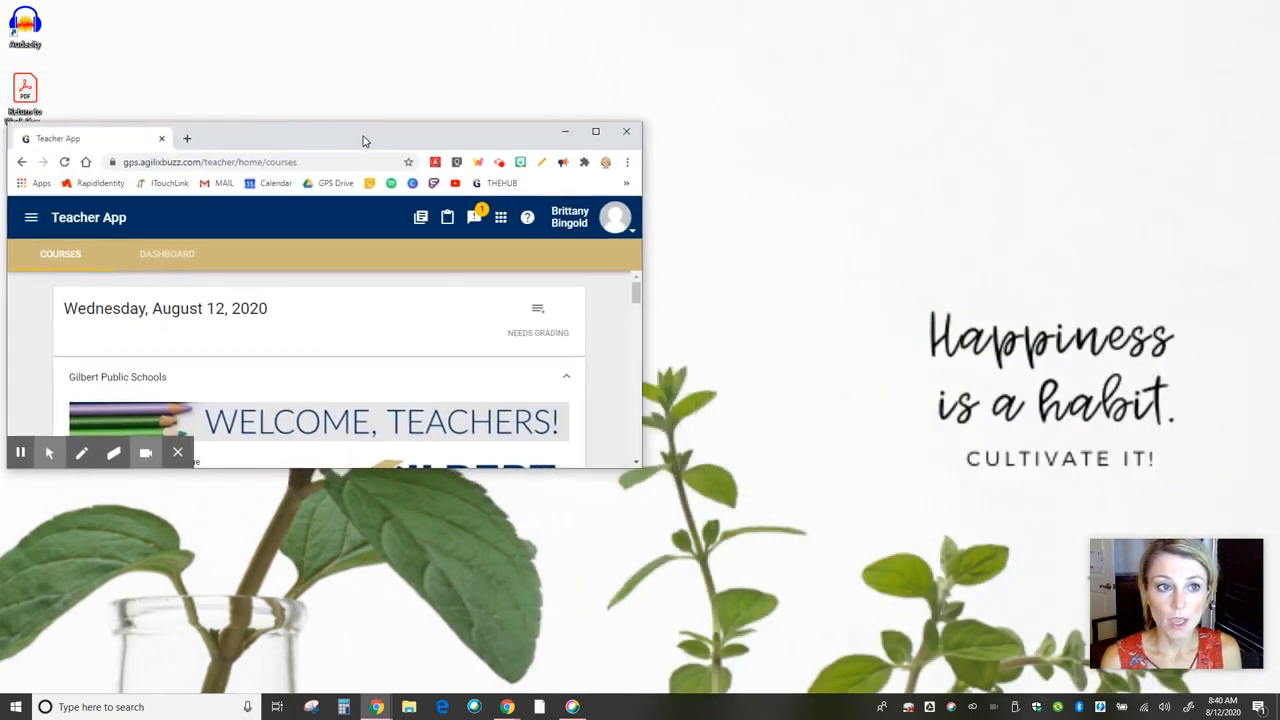
{"action": "mouse_move", "coordinate": [504, 708]}
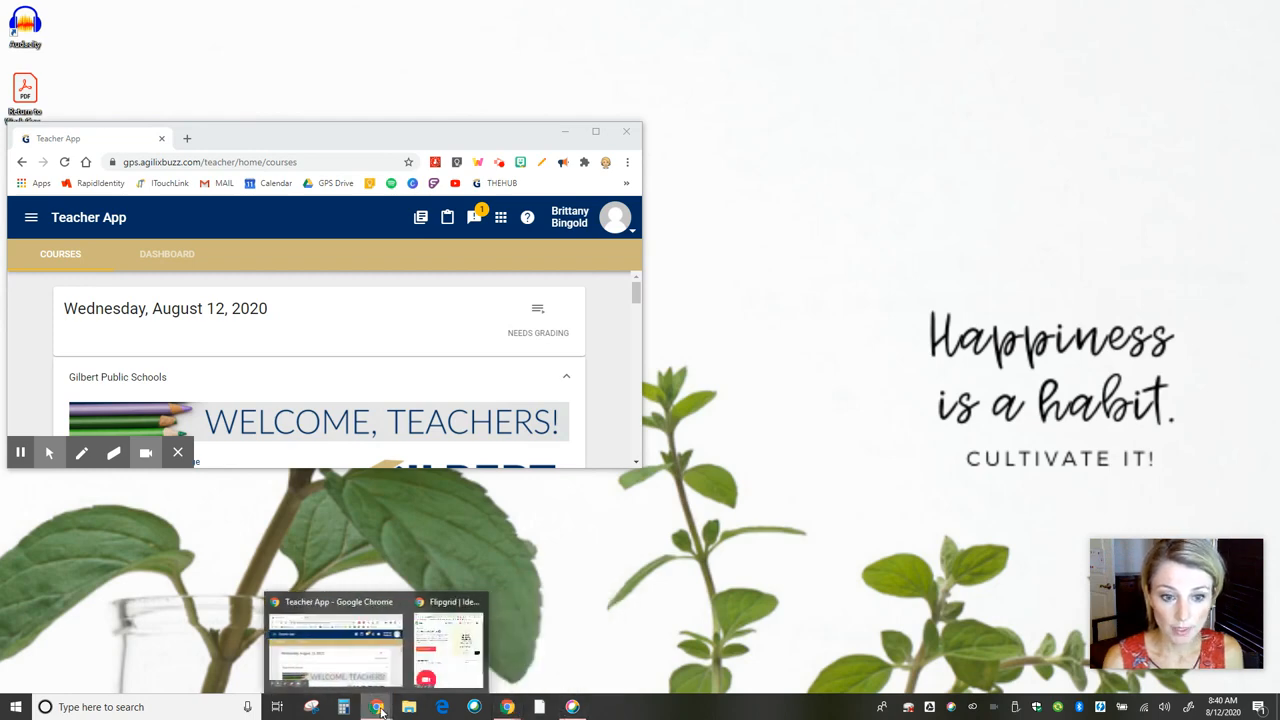
{"action": "left_click", "coordinate": [448, 640]}
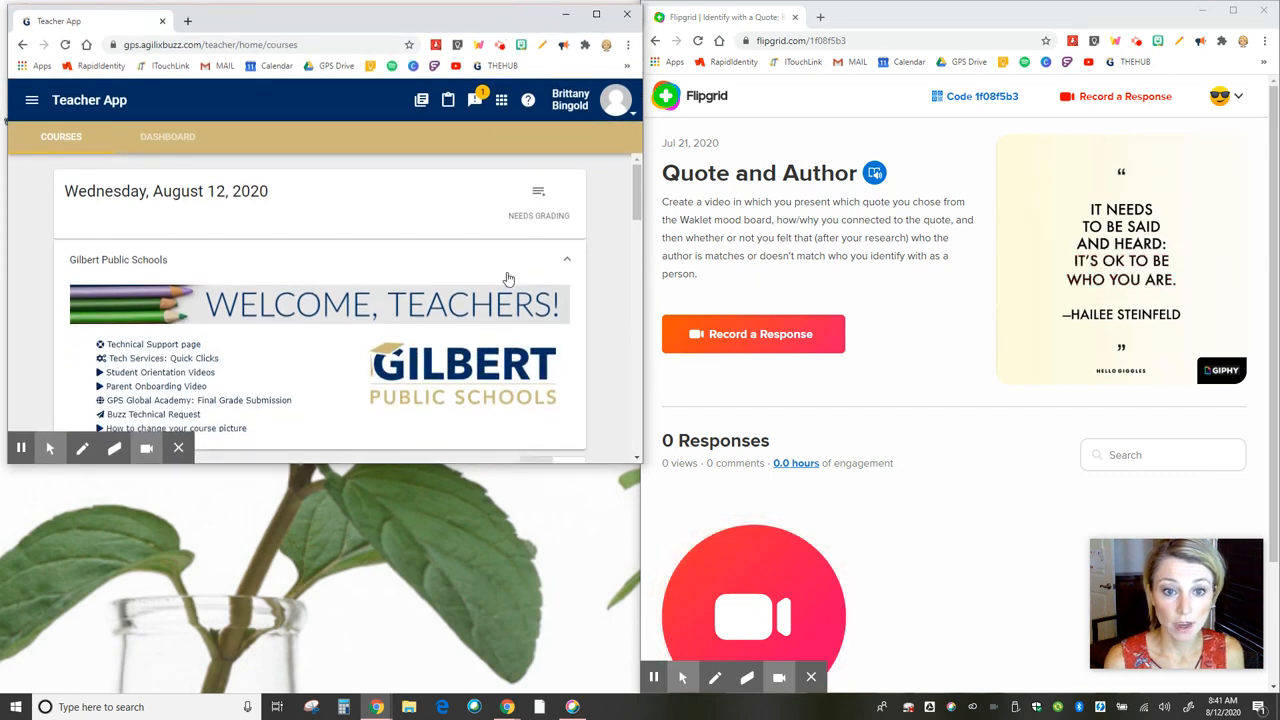
Scroll the Teacher App courses page down to the Grade 1 course cards.
{"action": "scroll", "scroll_direction": "down", "scroll_amount": 3}
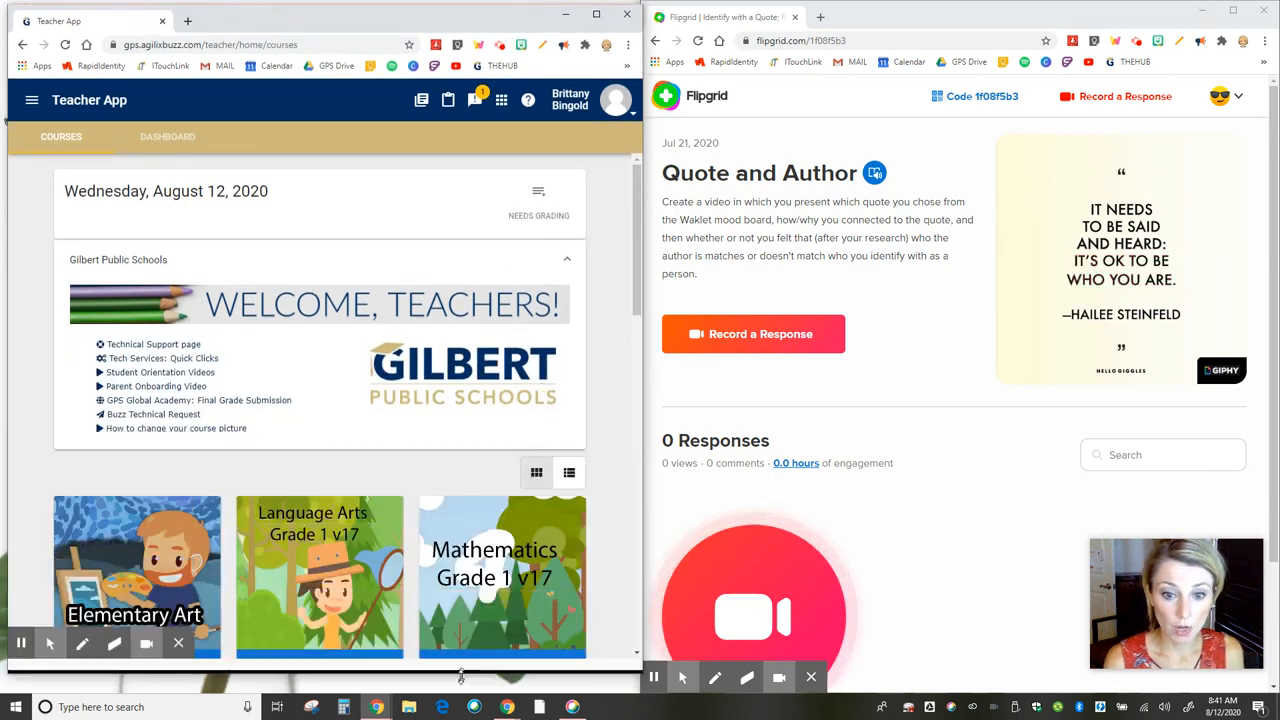
{"action": "scroll", "scroll_direction": "down", "scroll_amount": 3}
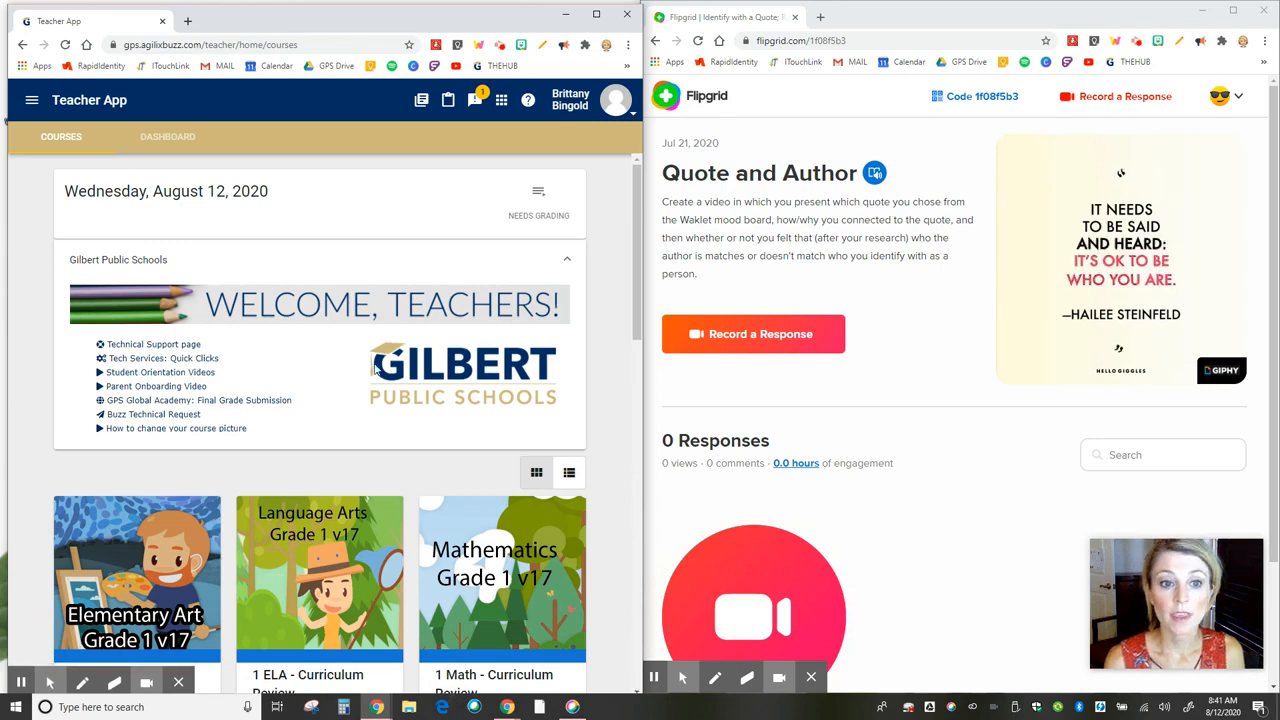
{"action": "scroll", "scroll_direction": "down", "scroll_amount": 3}
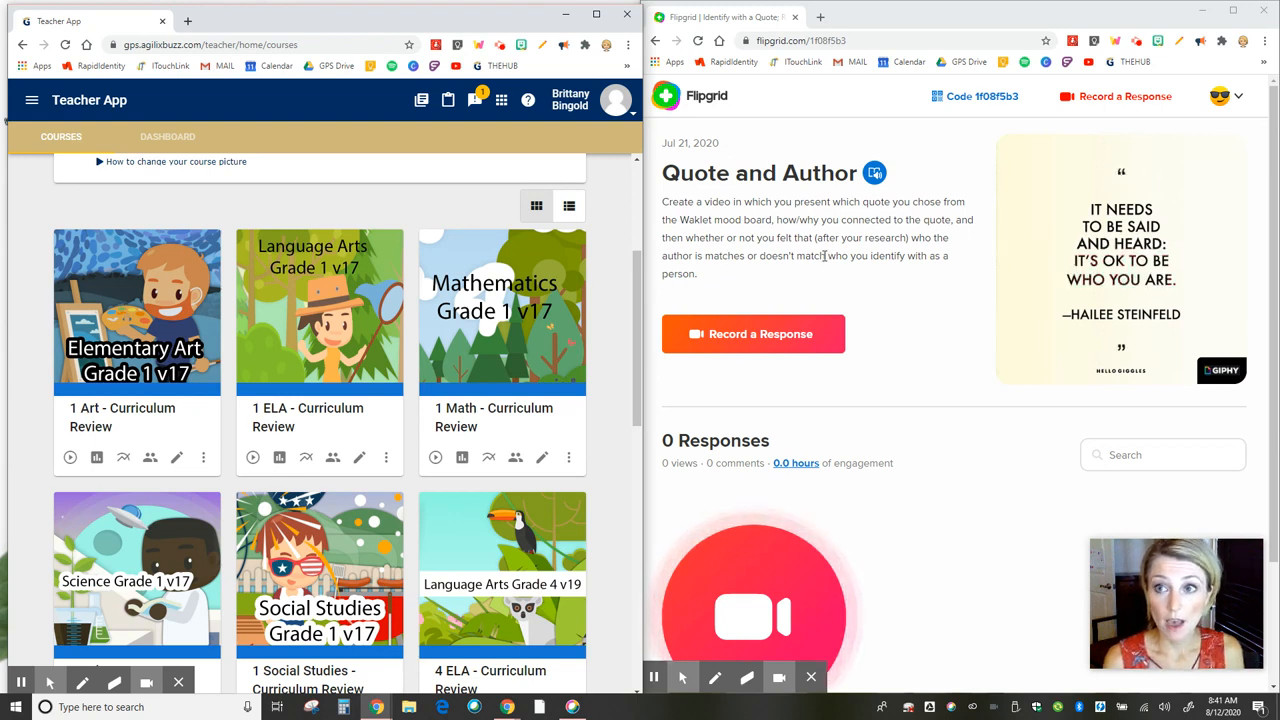
{"action": "mouse_move", "coordinate": [610, 412]}
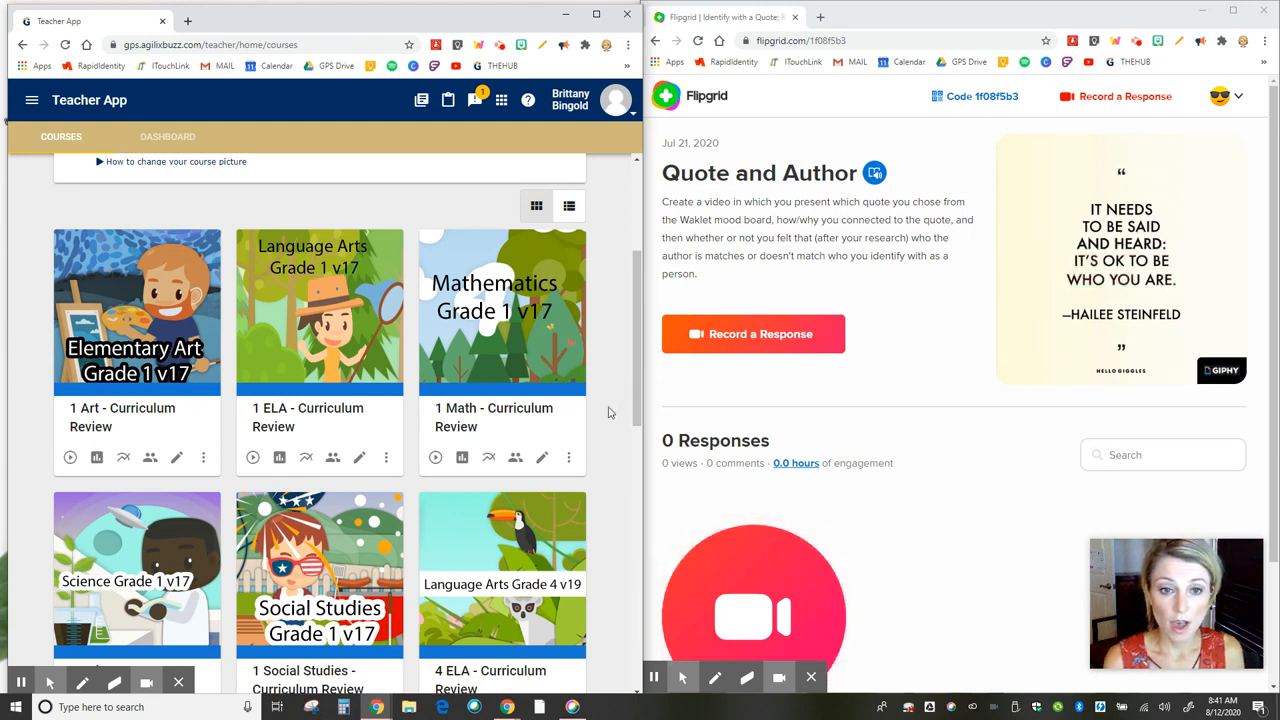